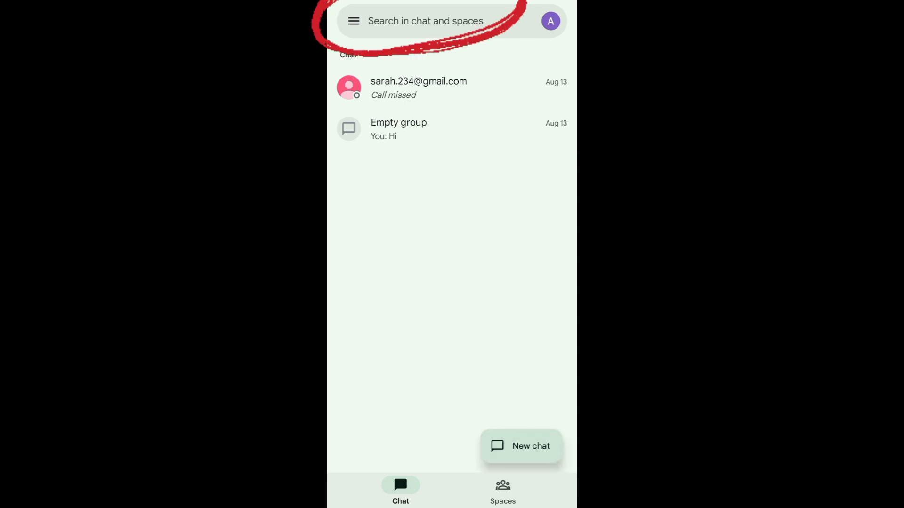
Step: Start a search across chats and spaces from the Chat tab's search bar
left_click(424, 21)
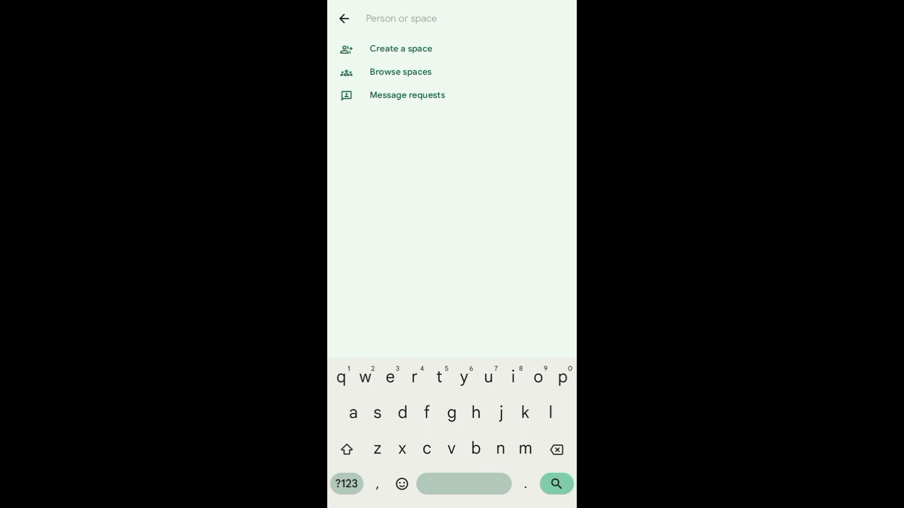
Step: Review the Create a space form's Space name field, abandon it, and enter the direct message with the missed call
left_click(400, 48)
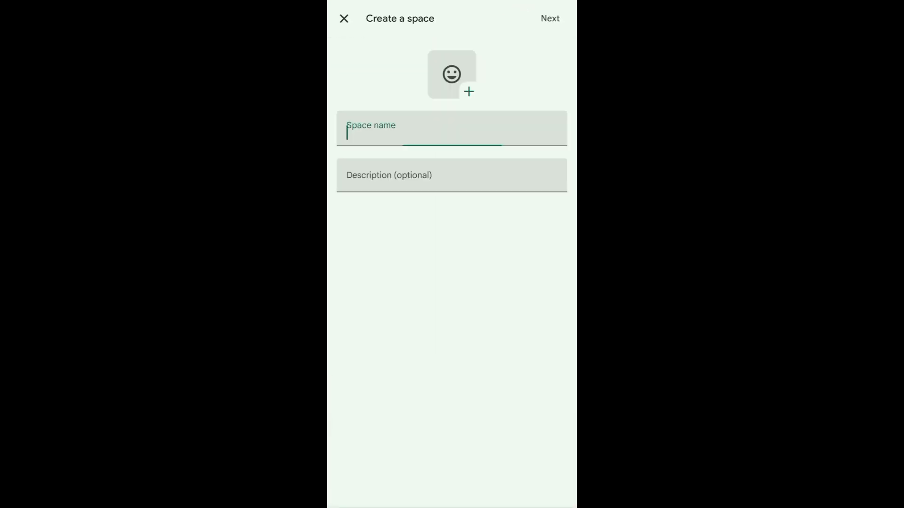
left_click(451, 128)
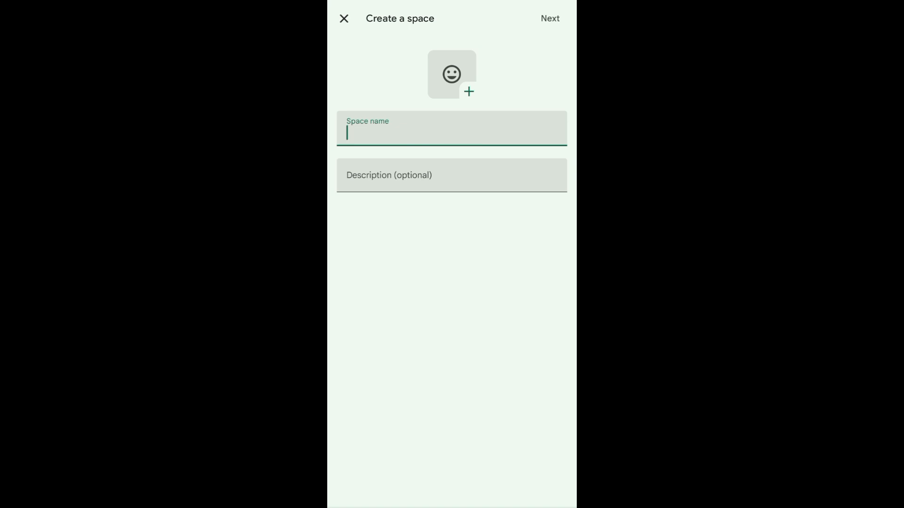
left_click(343, 18)
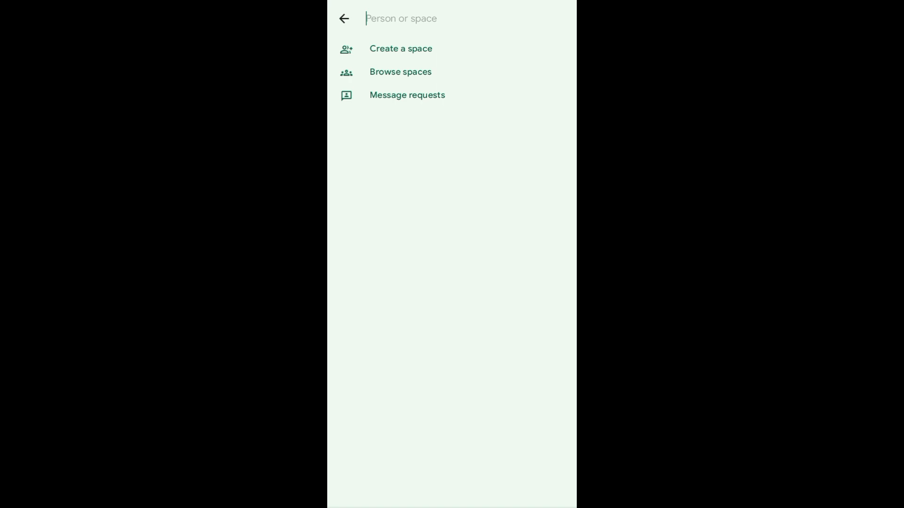
left_click(401, 17)
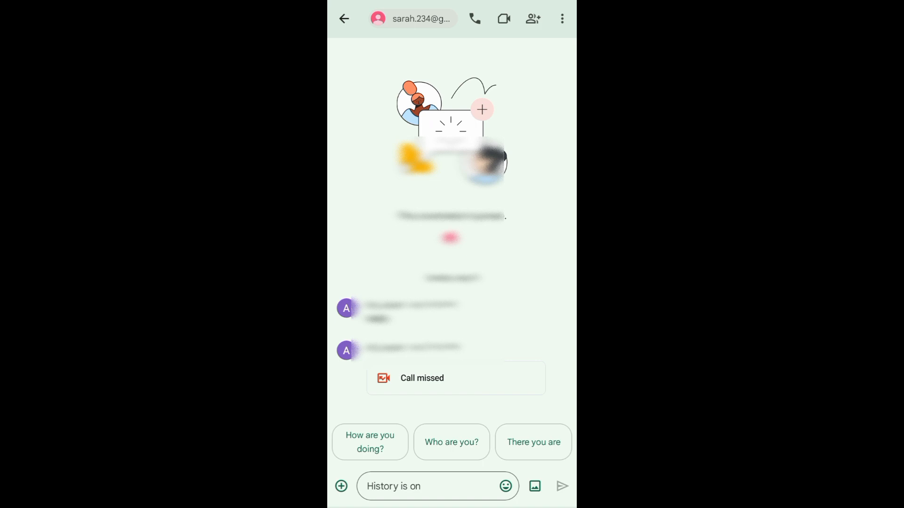
Step: Scroll the conversation history and show its overflow options menu with search and feedback
left_click(426, 486)
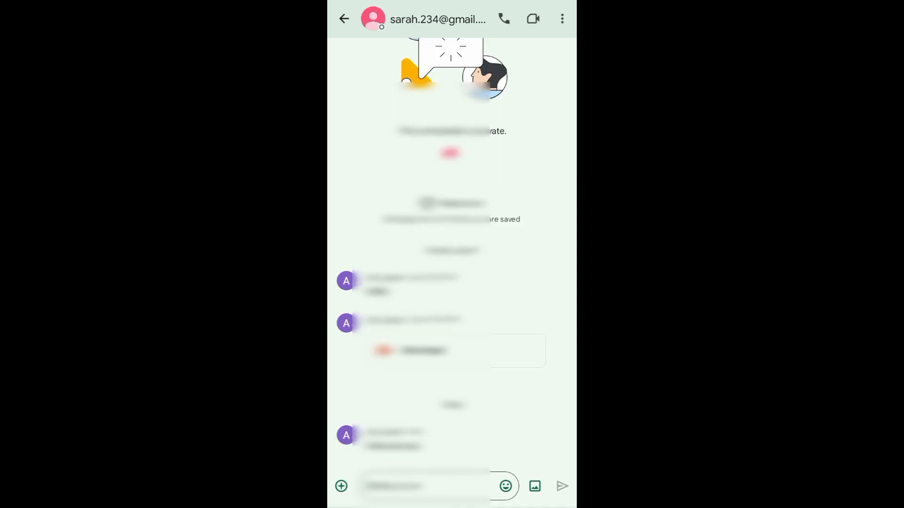
left_click(341, 485)
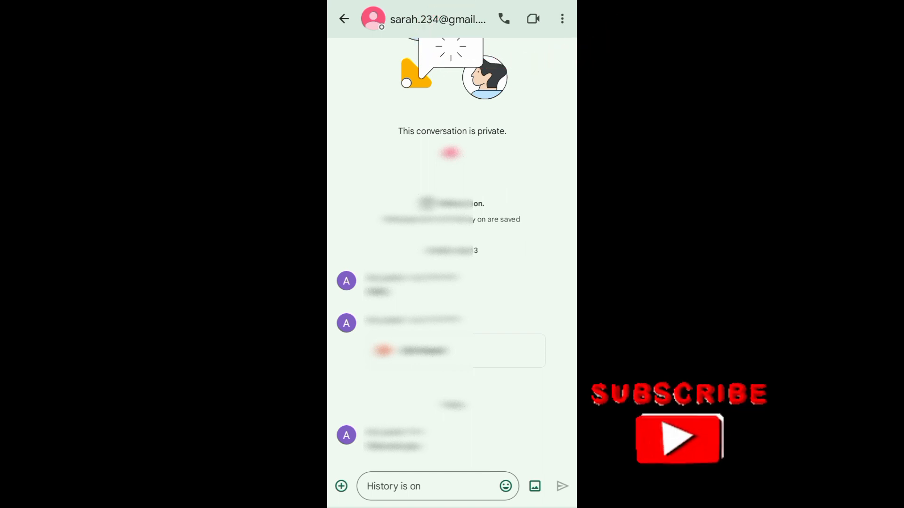
left_click(561, 19)
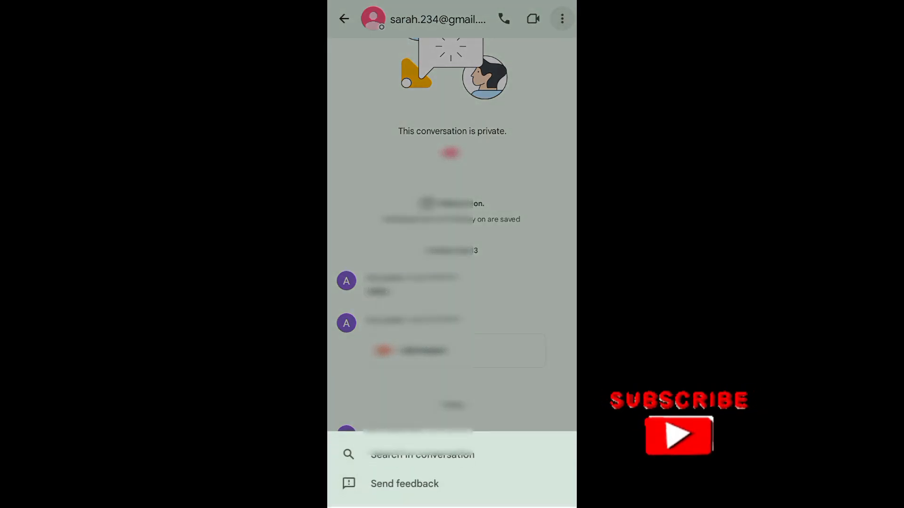